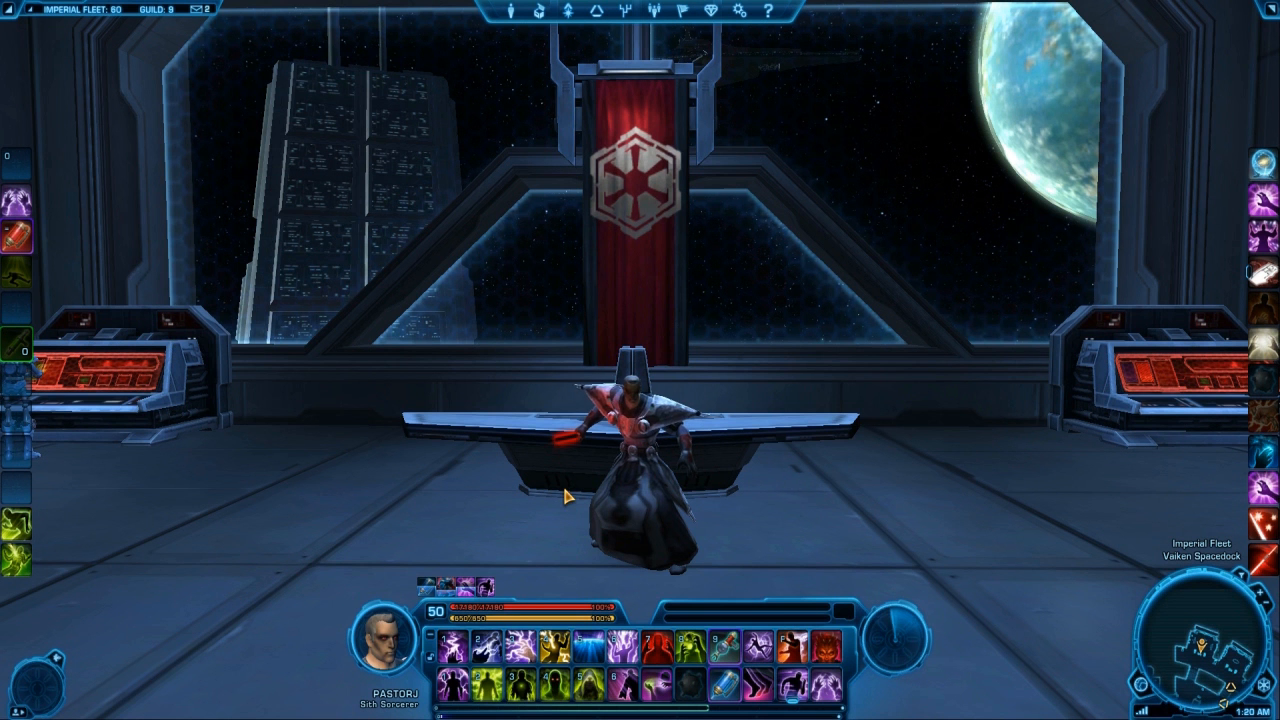
# - Bring up the in-game options menu with Escape
pyautogui.press('Escape')
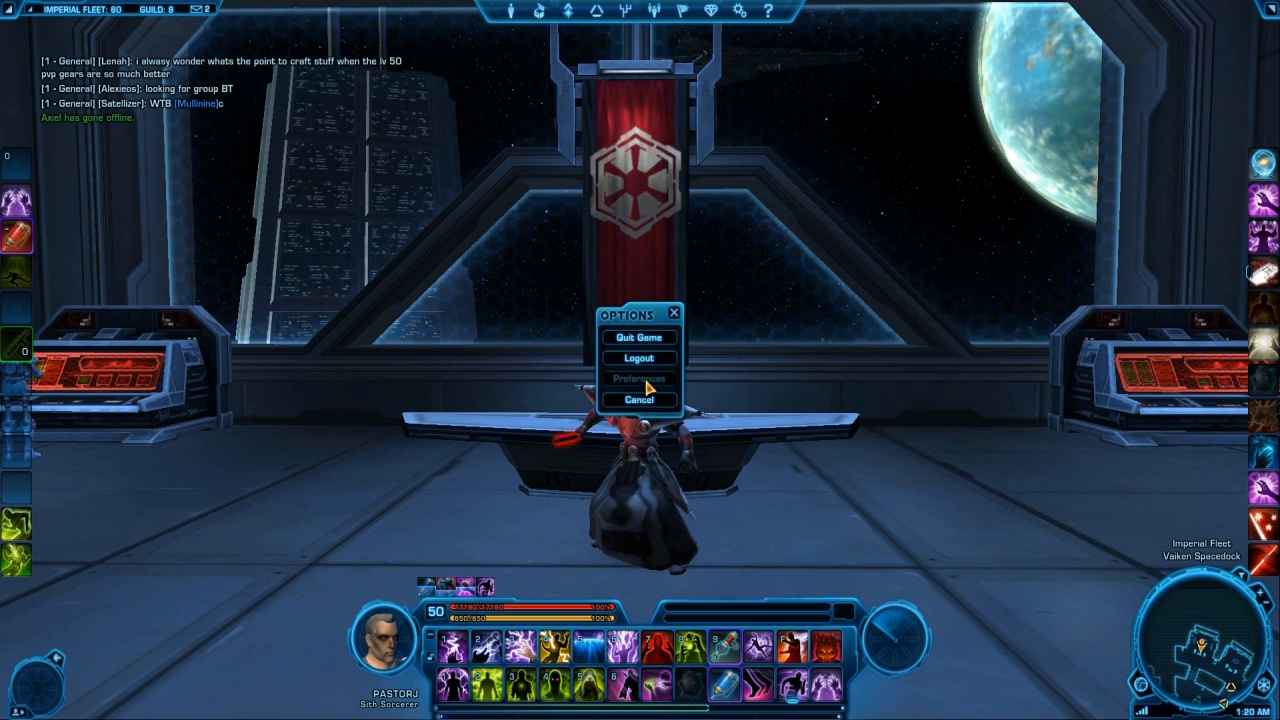
# - Show the quickslot key bindings scrolled to Bottom Center Quickslots 1–6 on keys 1–6
pyautogui.click(640, 378)
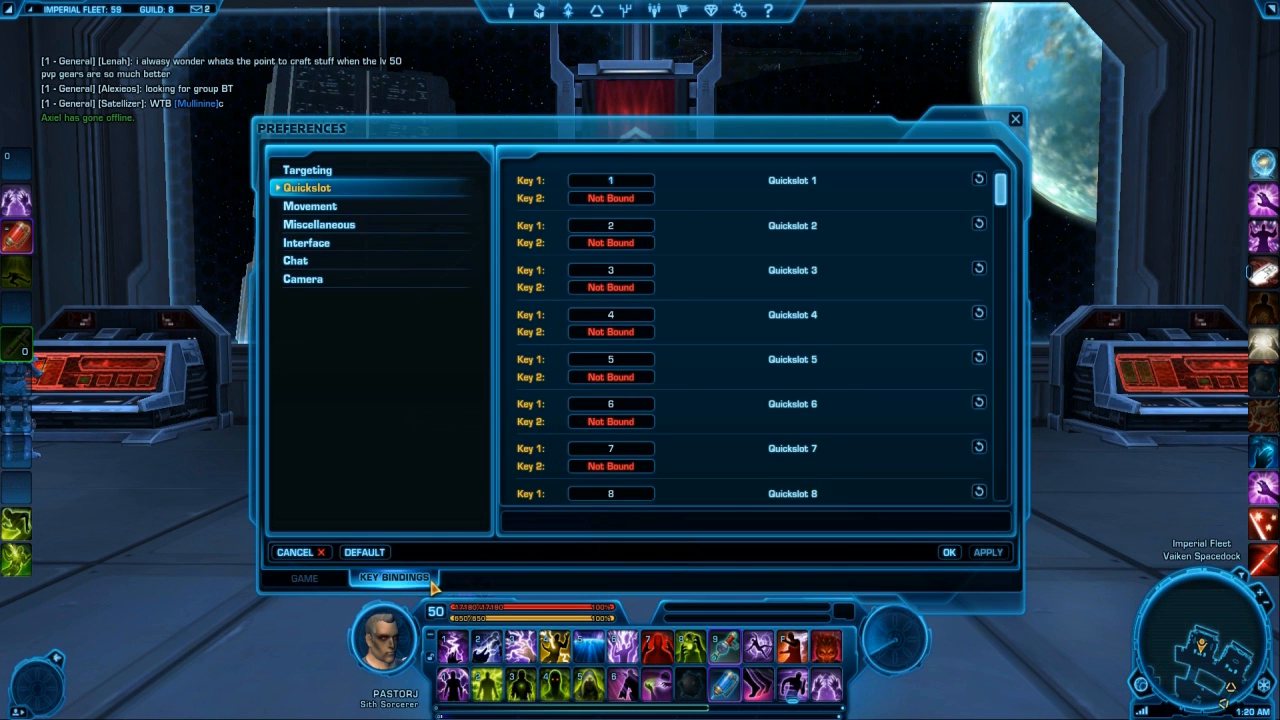
pyautogui.scroll(-3)
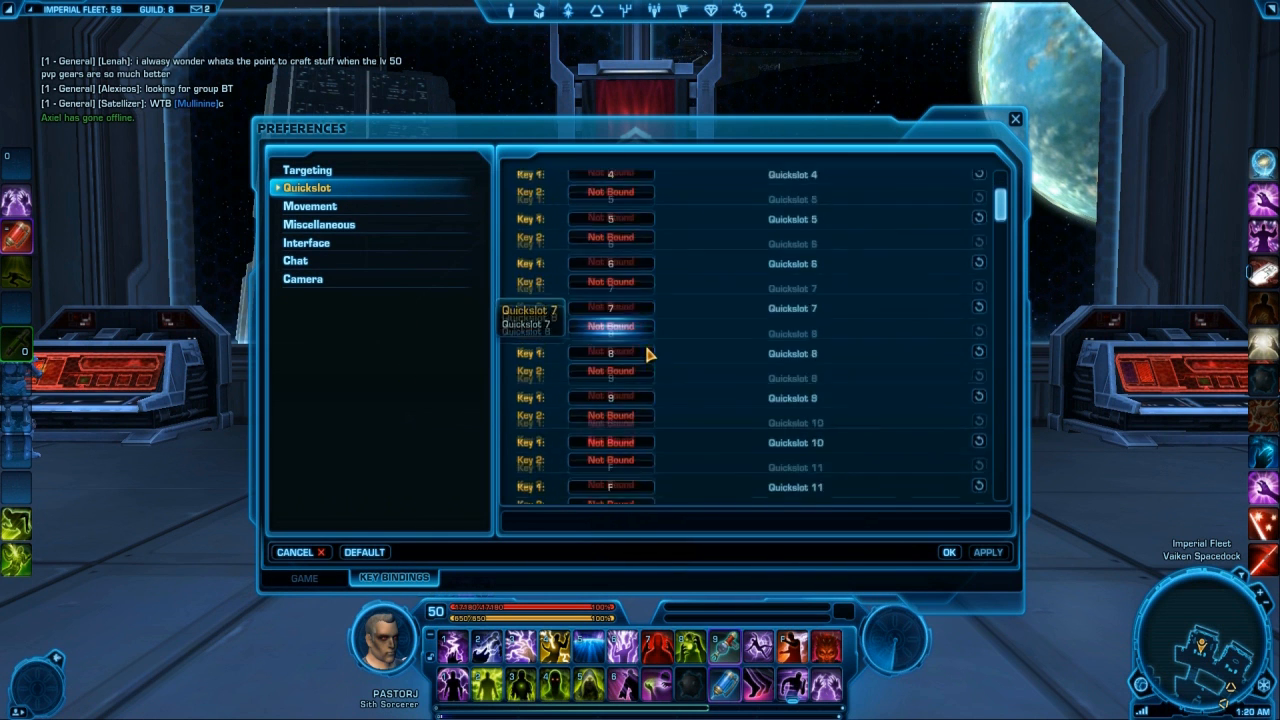
pyautogui.scroll(-3)
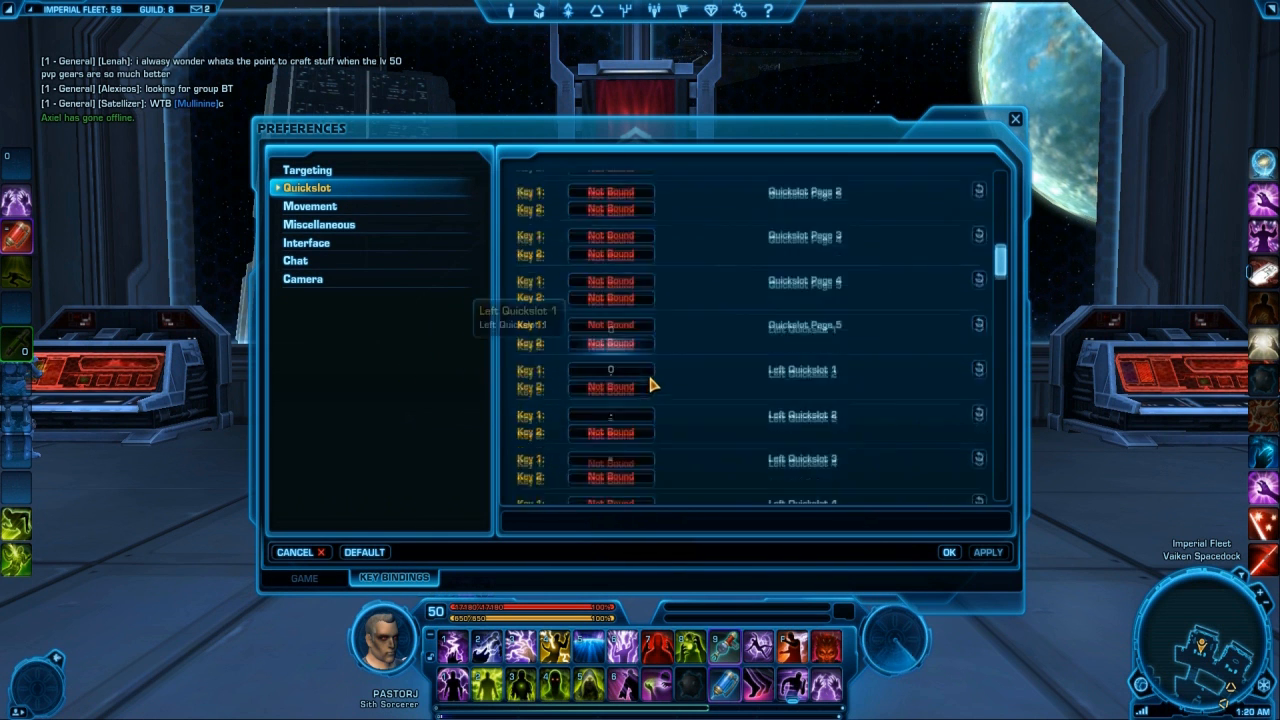
pyautogui.scroll(-3)
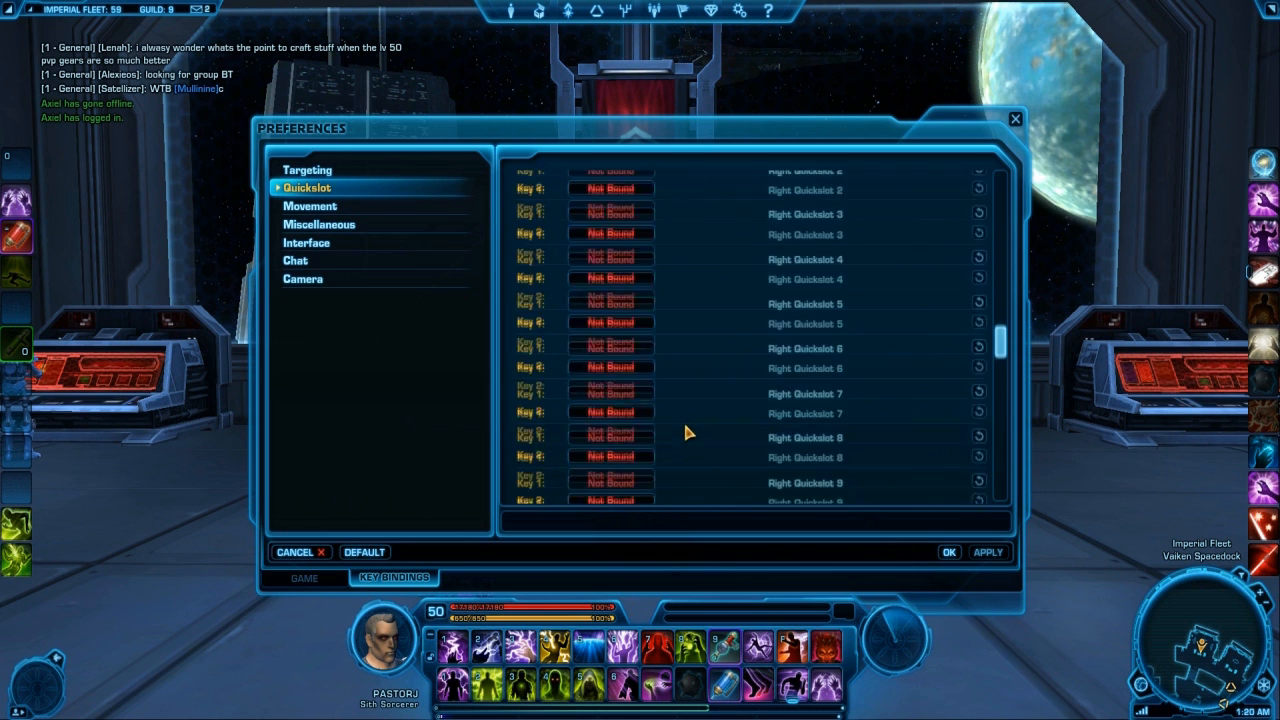
pyautogui.scroll(-3)
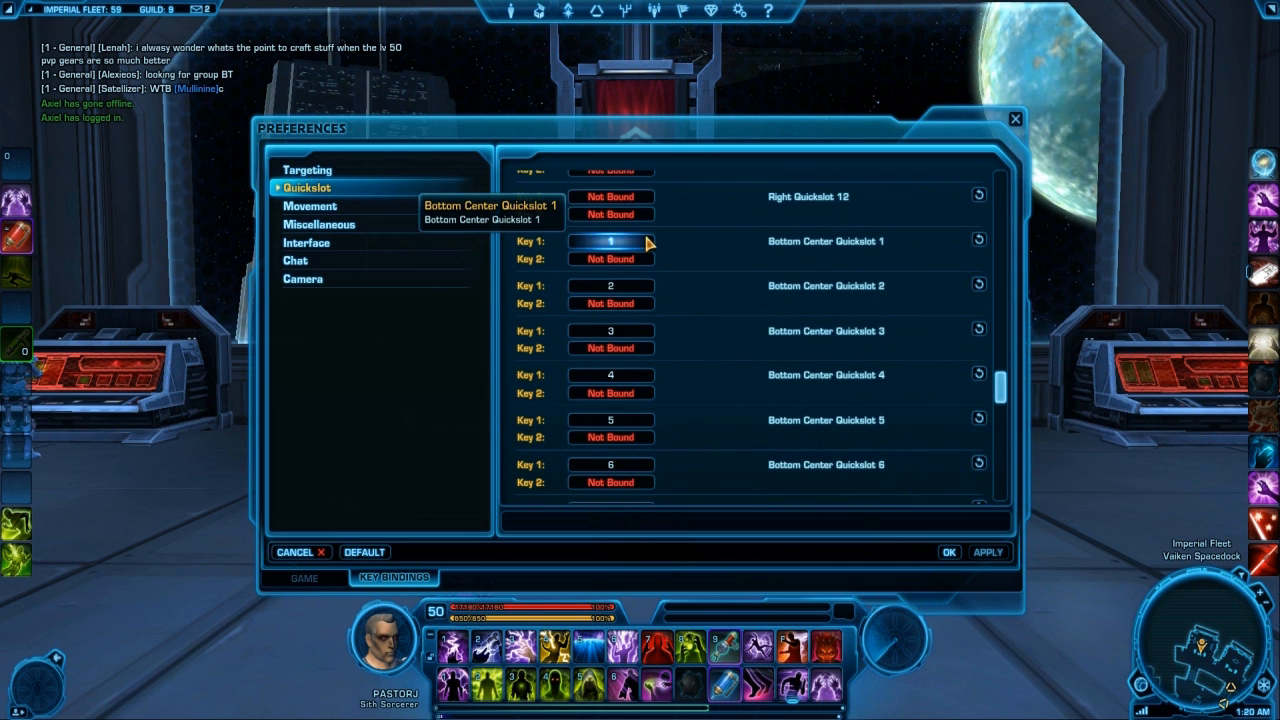
pyautogui.moveTo(872, 492)
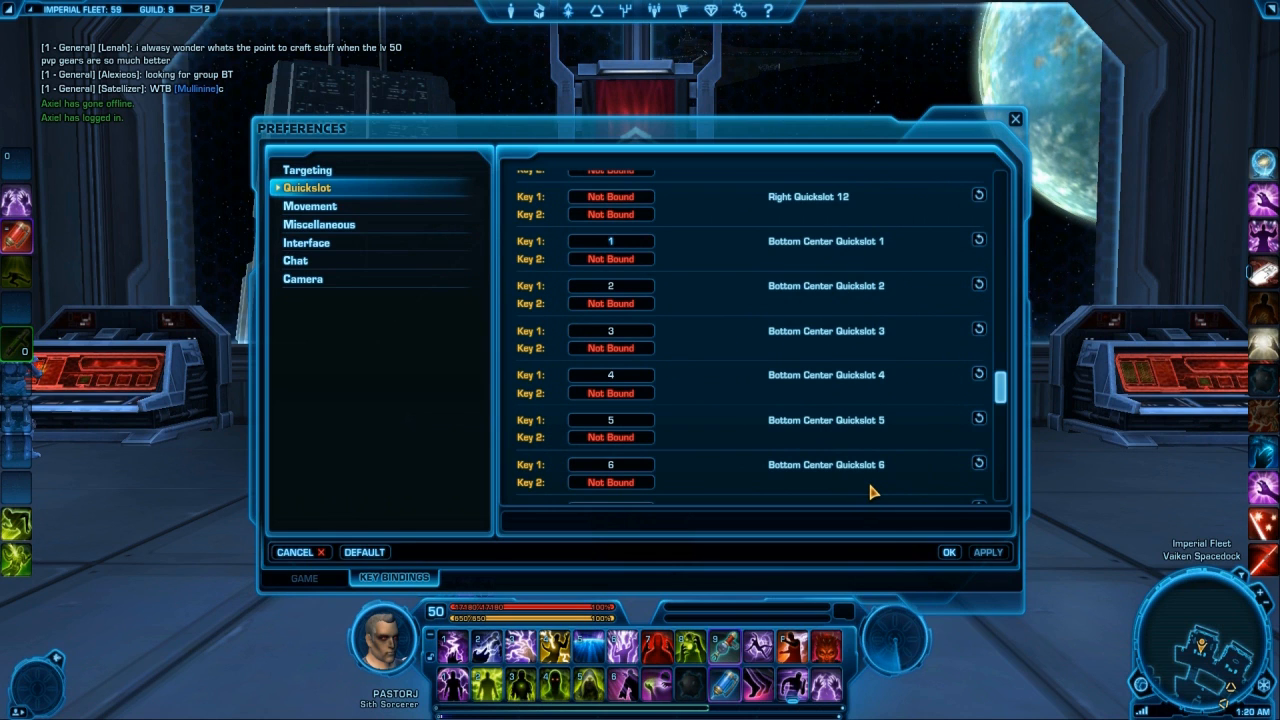
pyautogui.moveTo(844, 492)
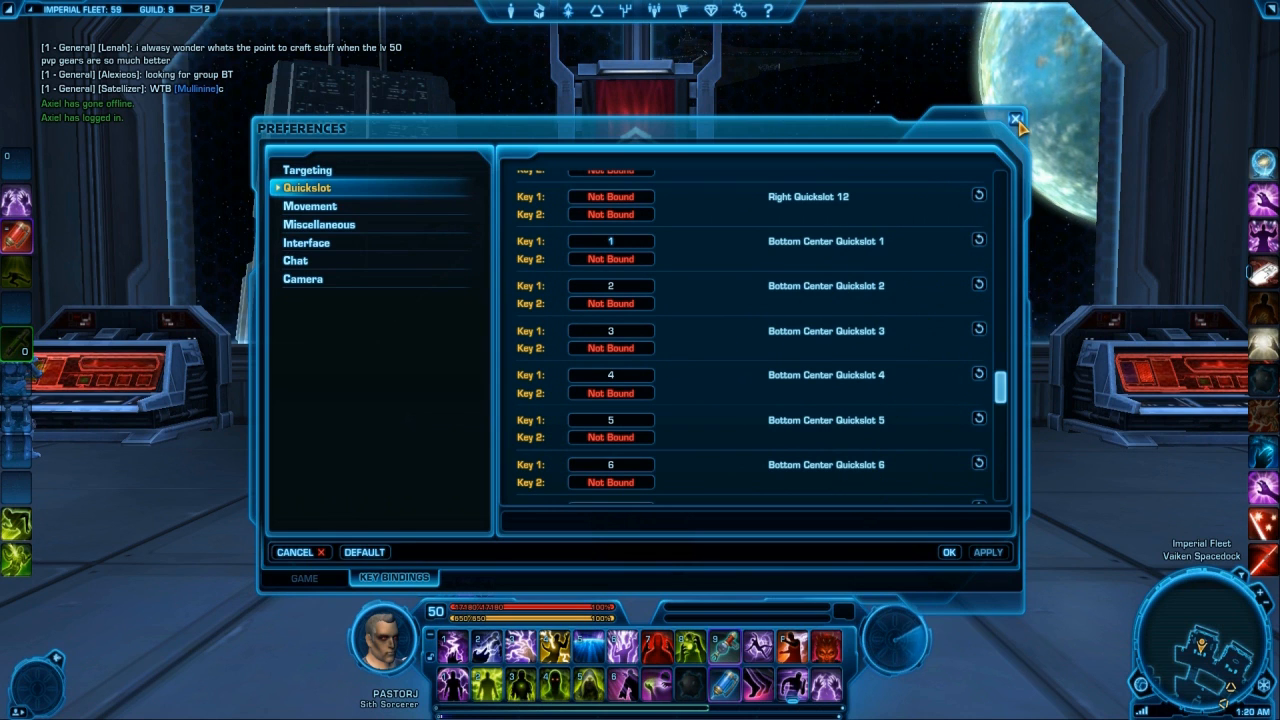
# - Dismiss the Preferences window and switch to the character panel
pyautogui.click(1014, 116)
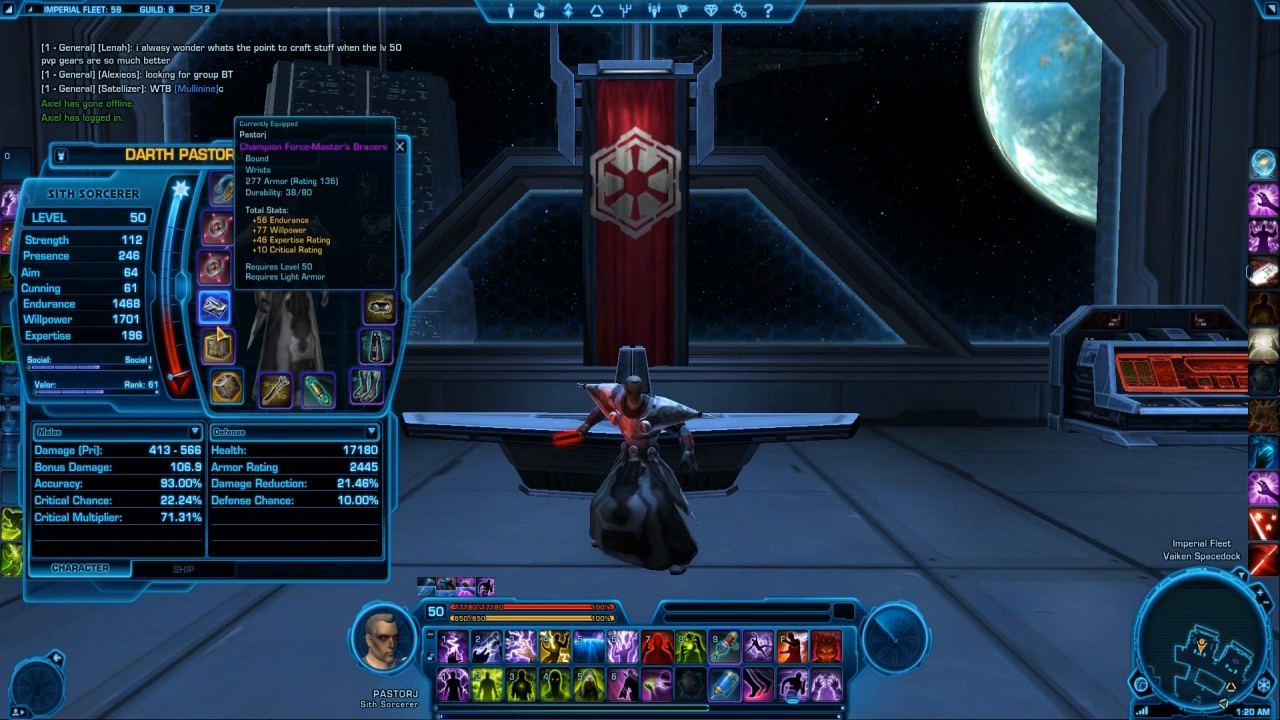
pyautogui.moveTo(216, 348)
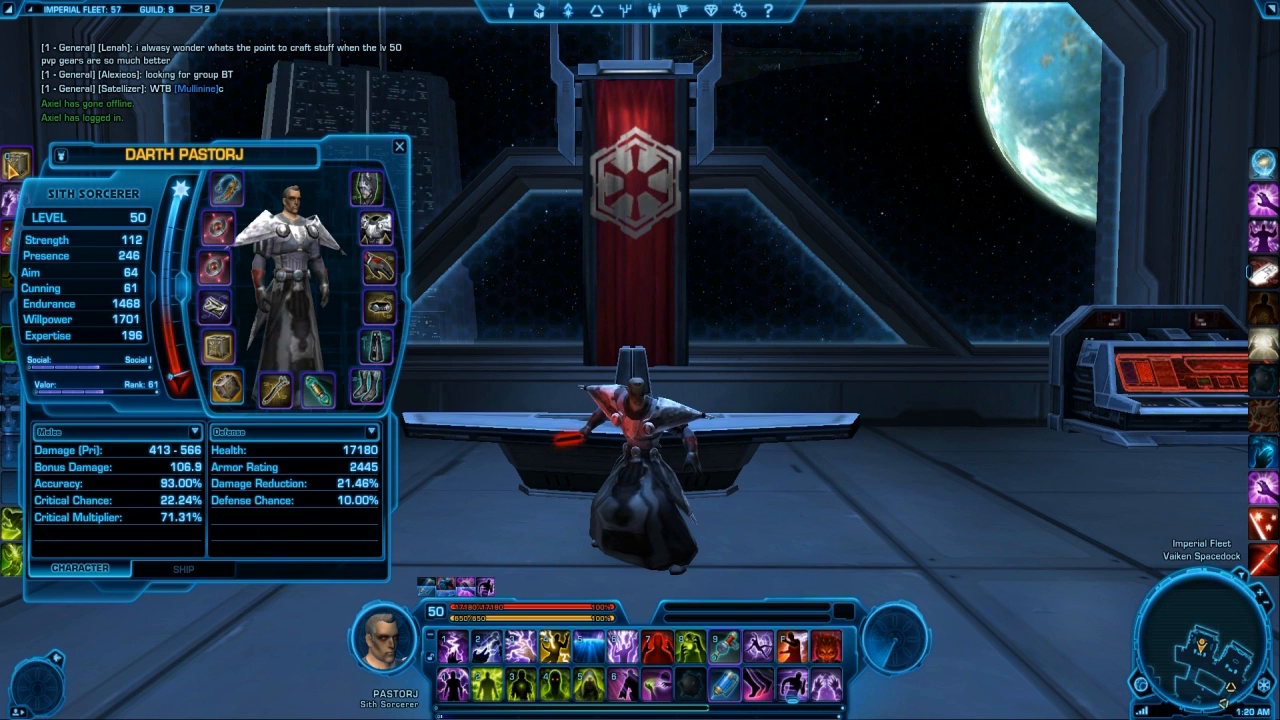
pyautogui.click(398, 146)
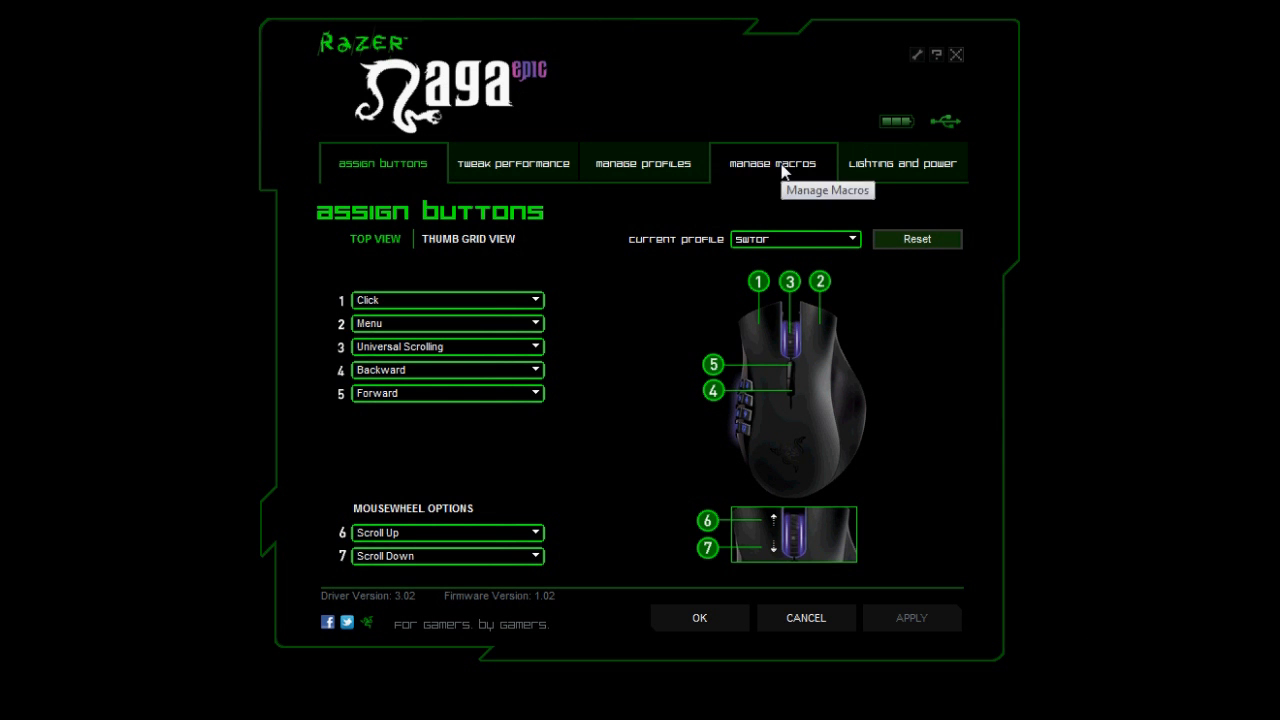
# - Switch to Manage Macros, showing the Dark Infusion macro's recorded keys
pyautogui.click(772, 162)
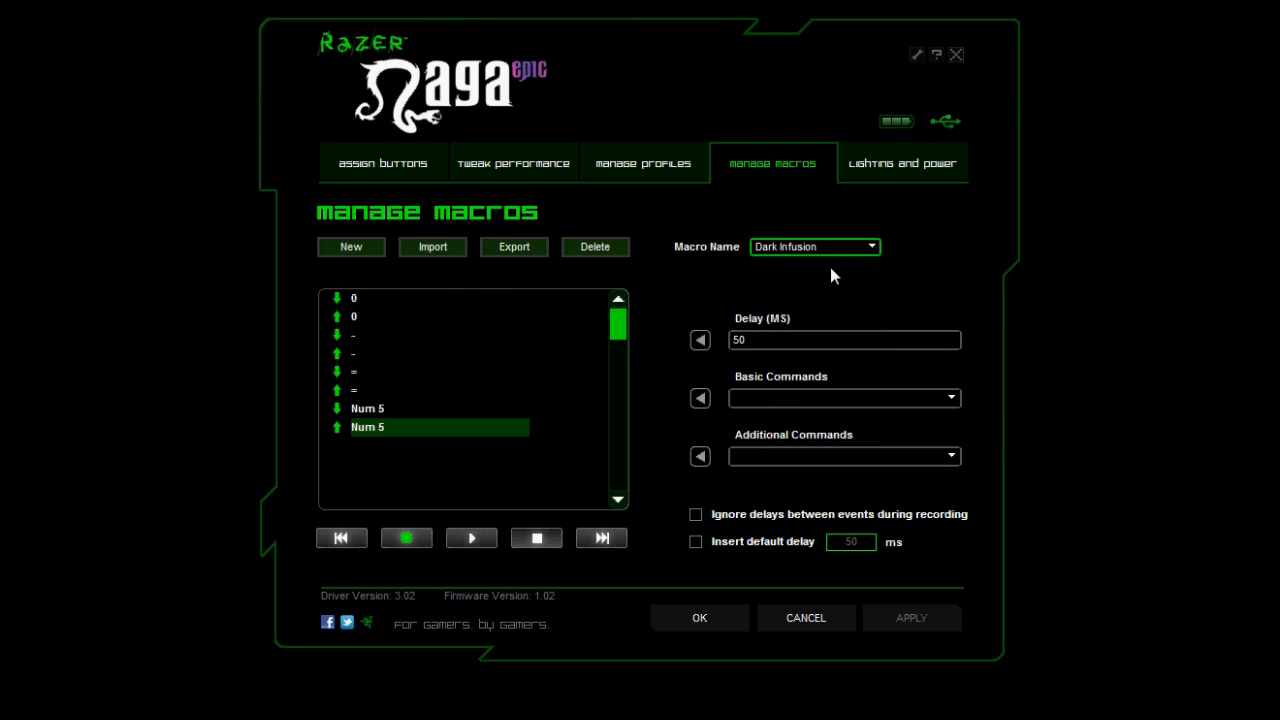
pyautogui.moveTo(350, 344)
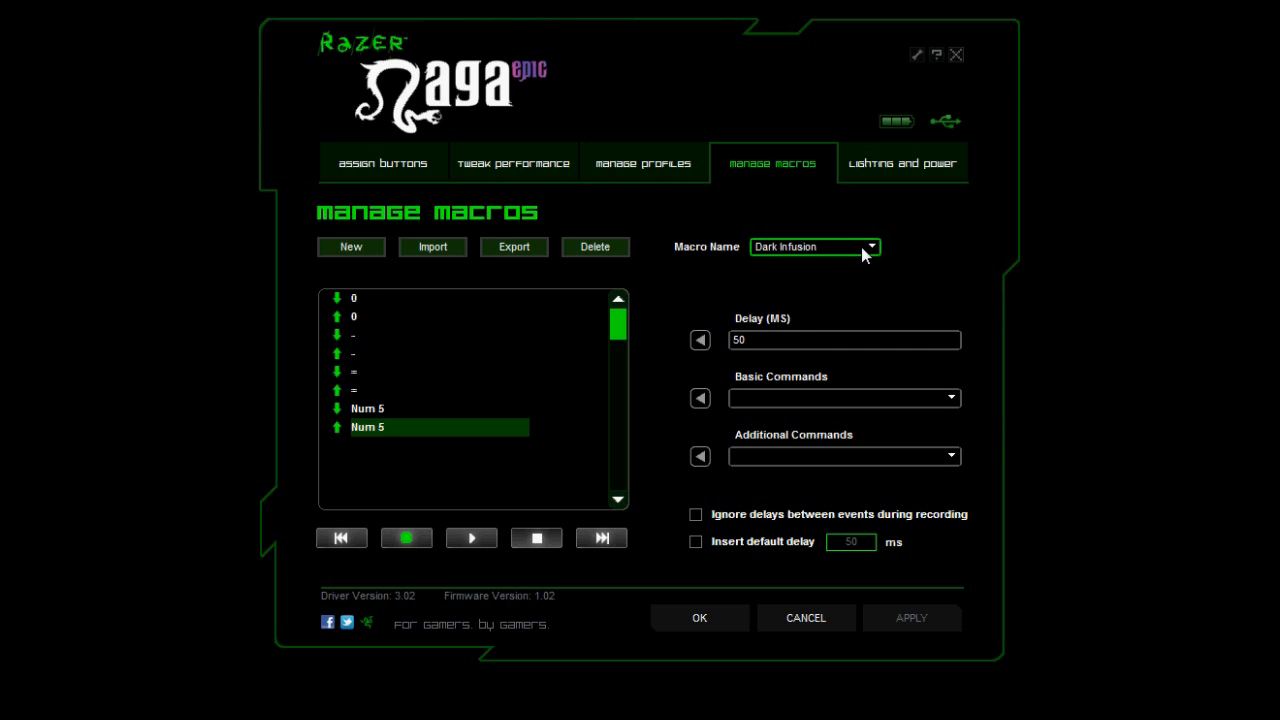
# - Create a new empty macro named Test5
pyautogui.click(352, 248)
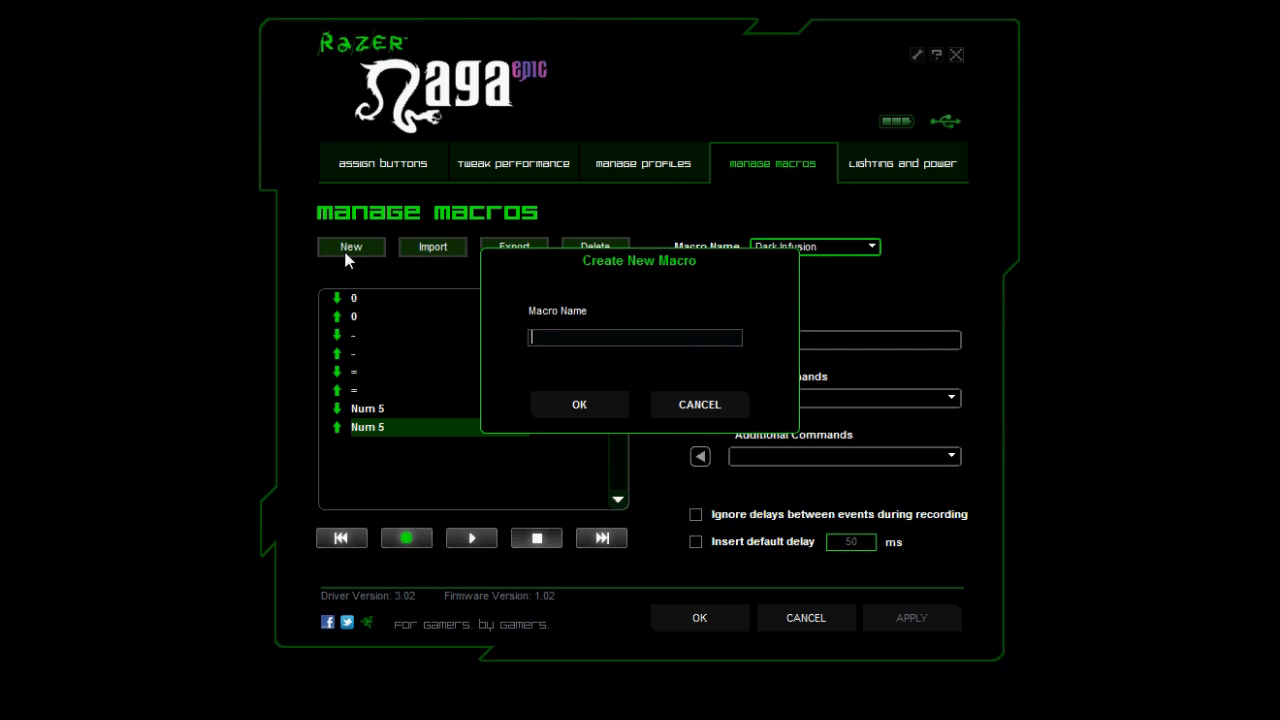
pyautogui.moveTo(492, 296)
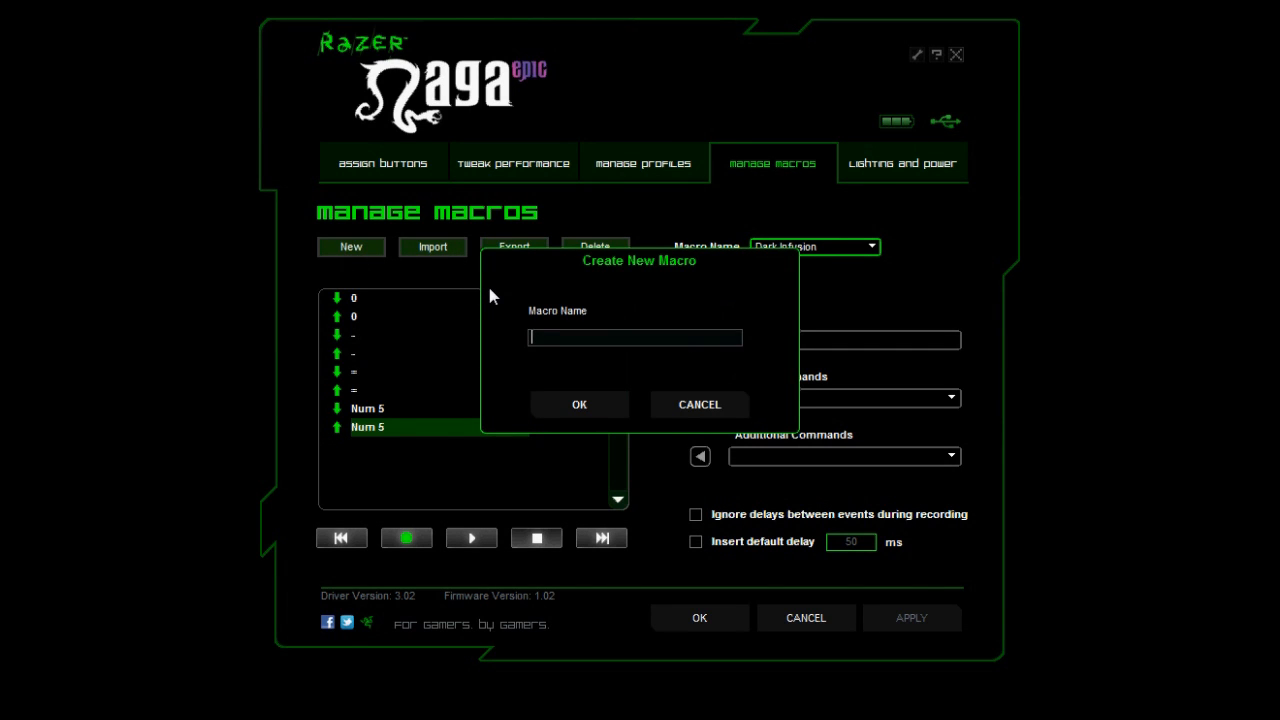
pyautogui.write('Test')
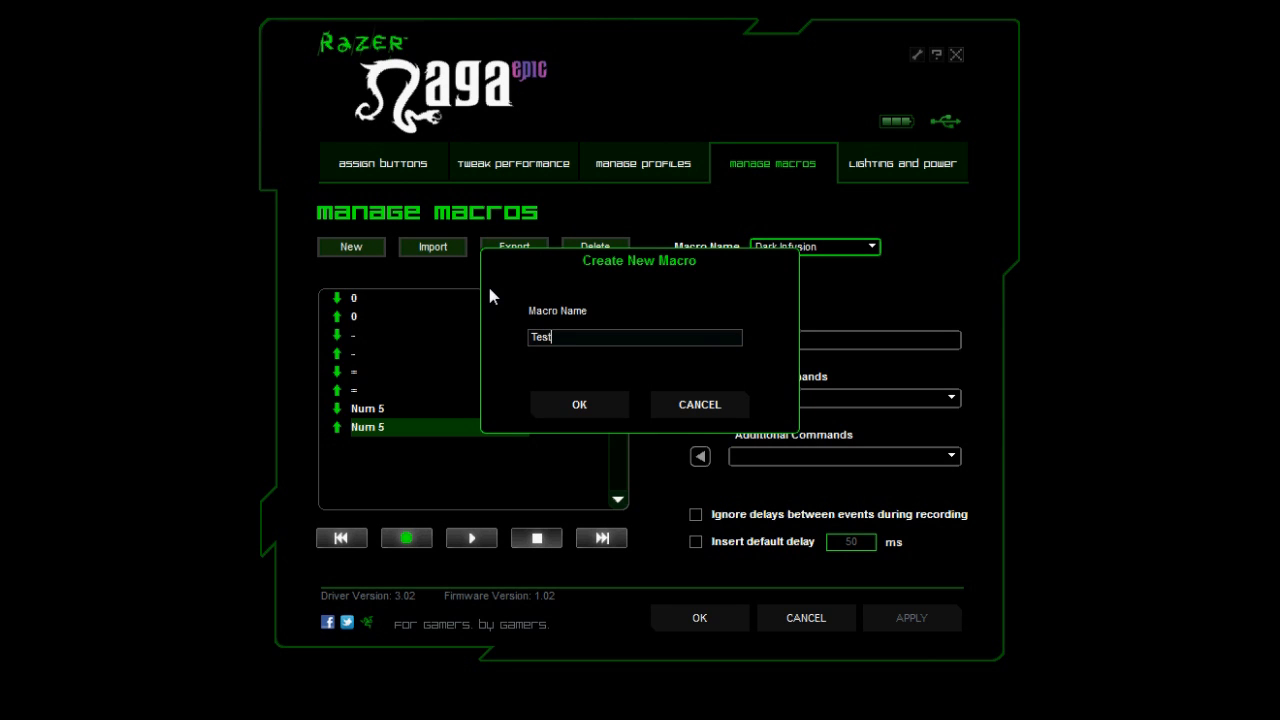
pyautogui.click(580, 404)
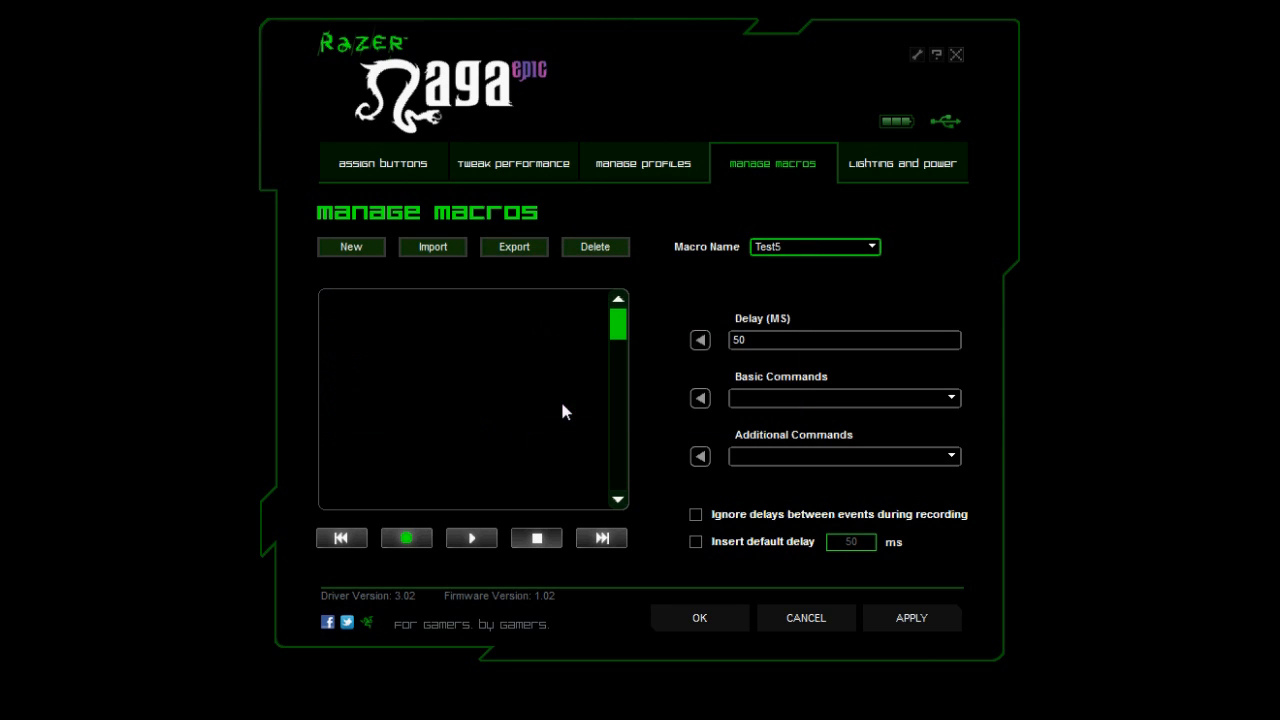
pyautogui.moveTo(420, 528)
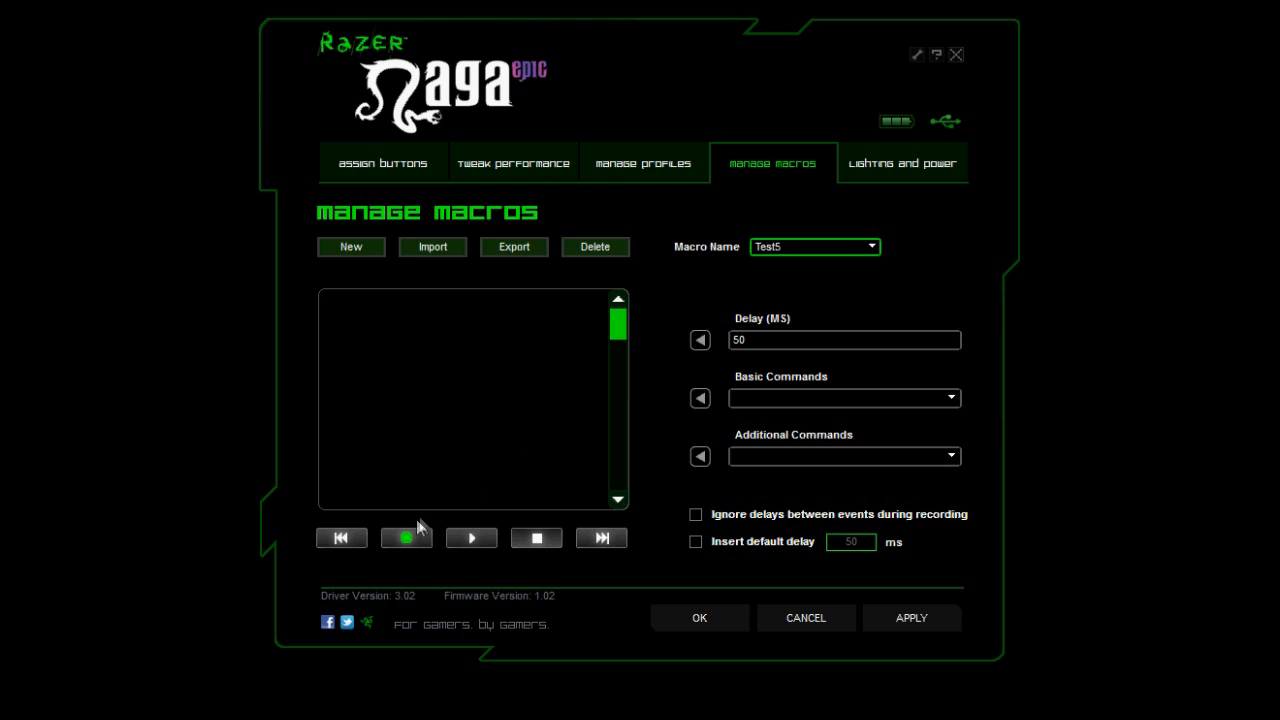
# - Record a keystroke sequence with Num 5 presses and timed delays into Test5
pyautogui.click(404, 538)
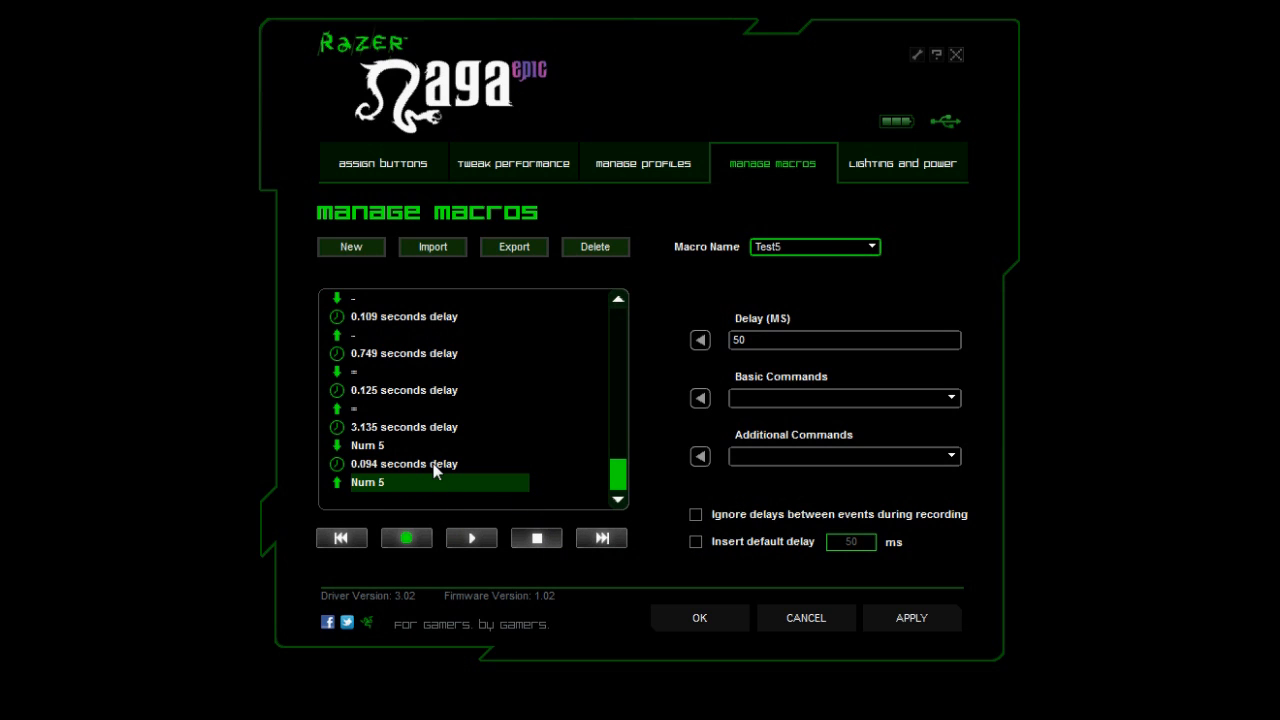
# - Delete the 3.135-second delay and the remaining delay events from Test5
pyautogui.rightClick(436, 464)
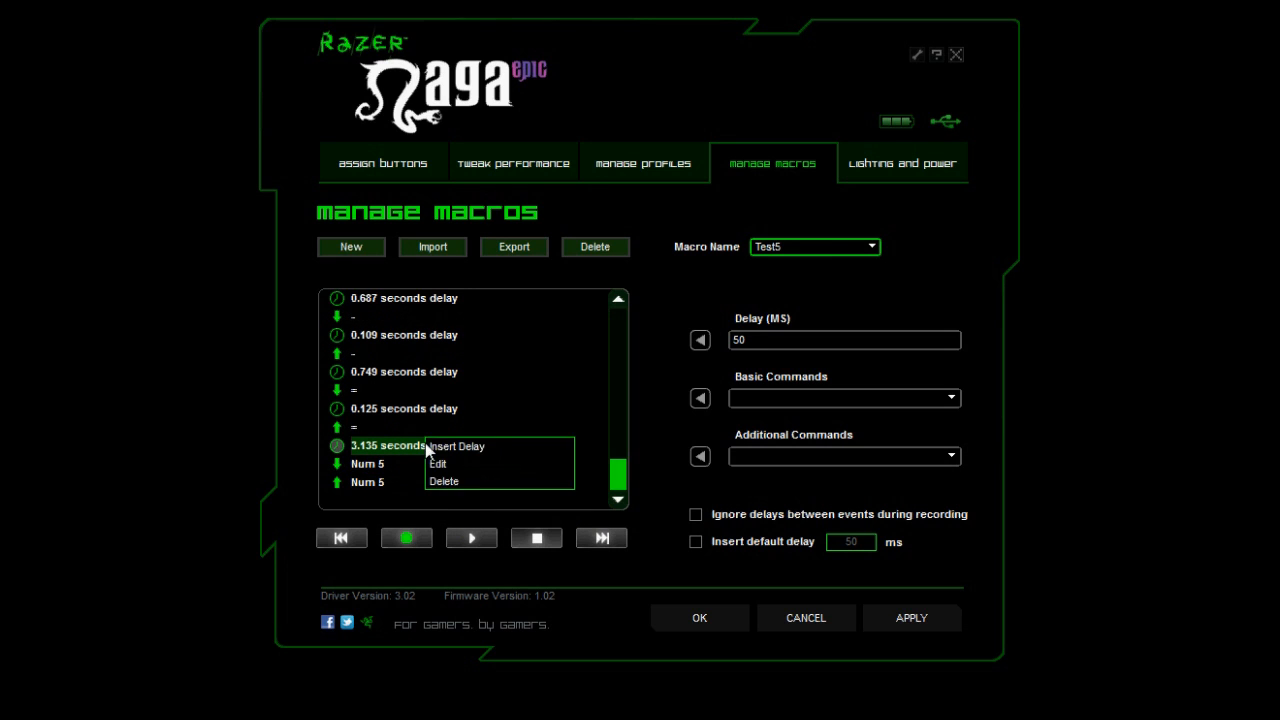
pyautogui.click(444, 480)
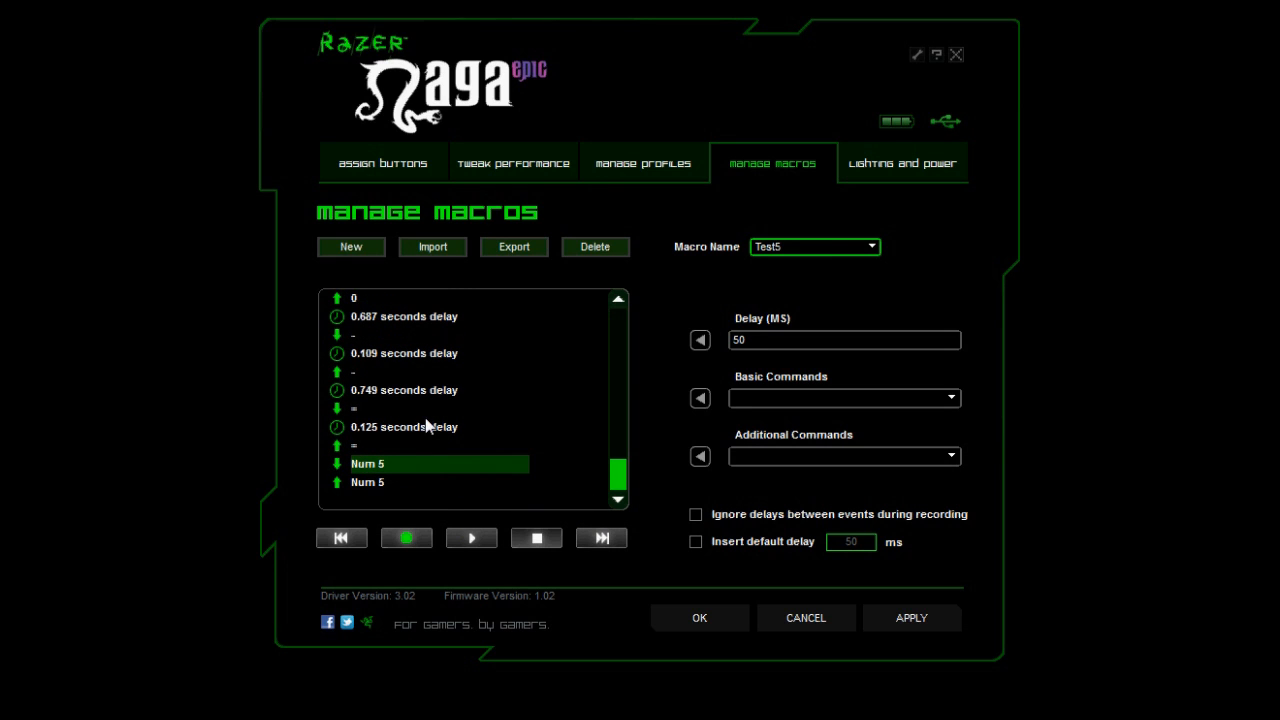
pyautogui.rightClick(404, 428)
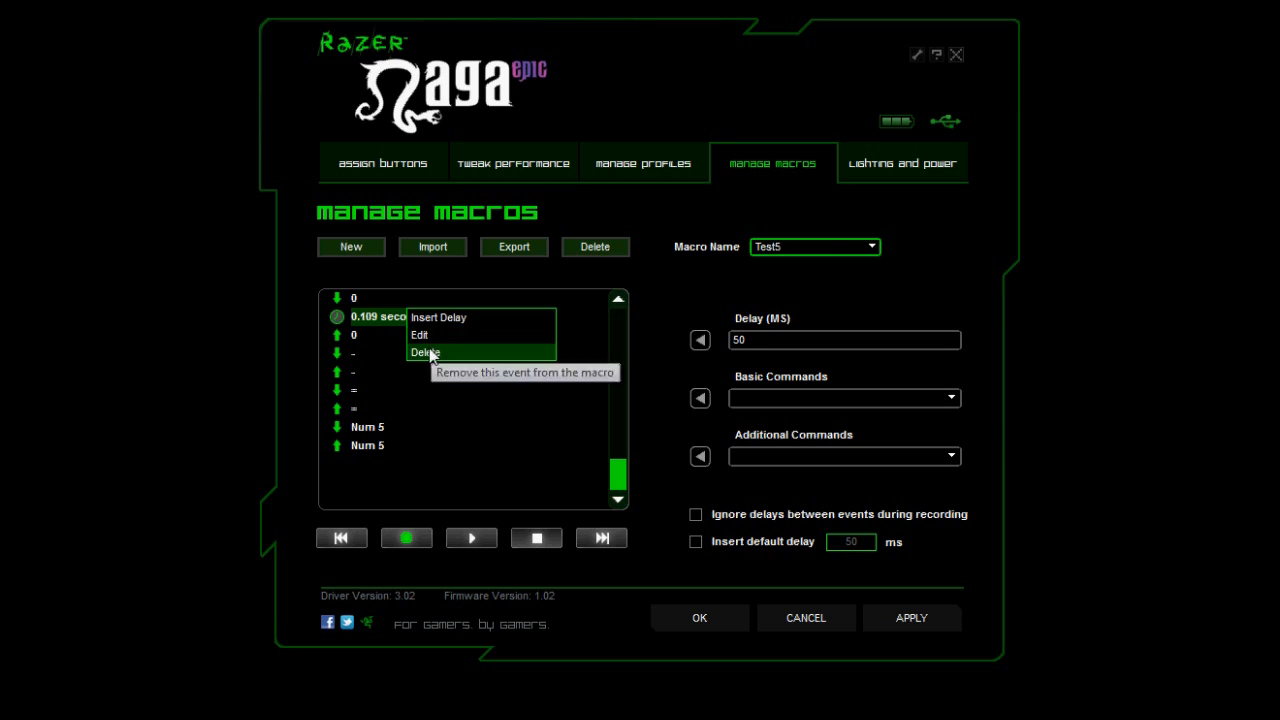
pyautogui.click(424, 352)
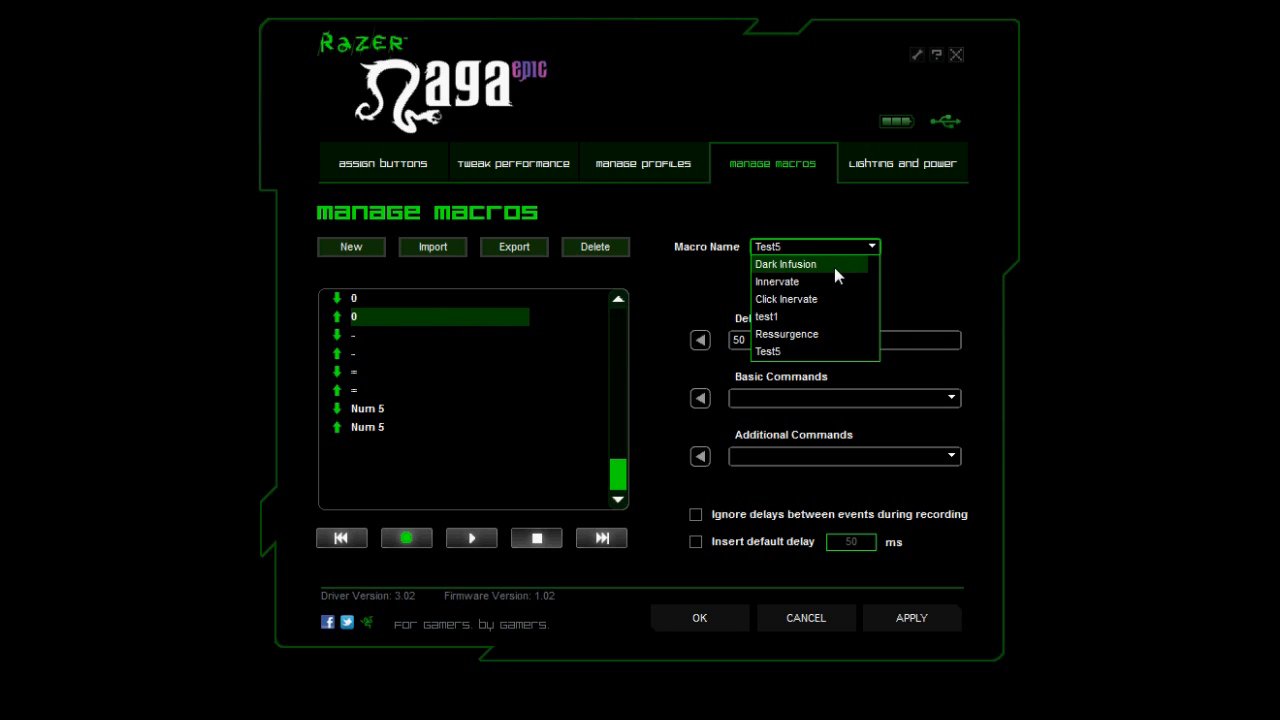
# - Load the Dark Infusion macro and return to the button assignments page
pyautogui.click(784, 264)
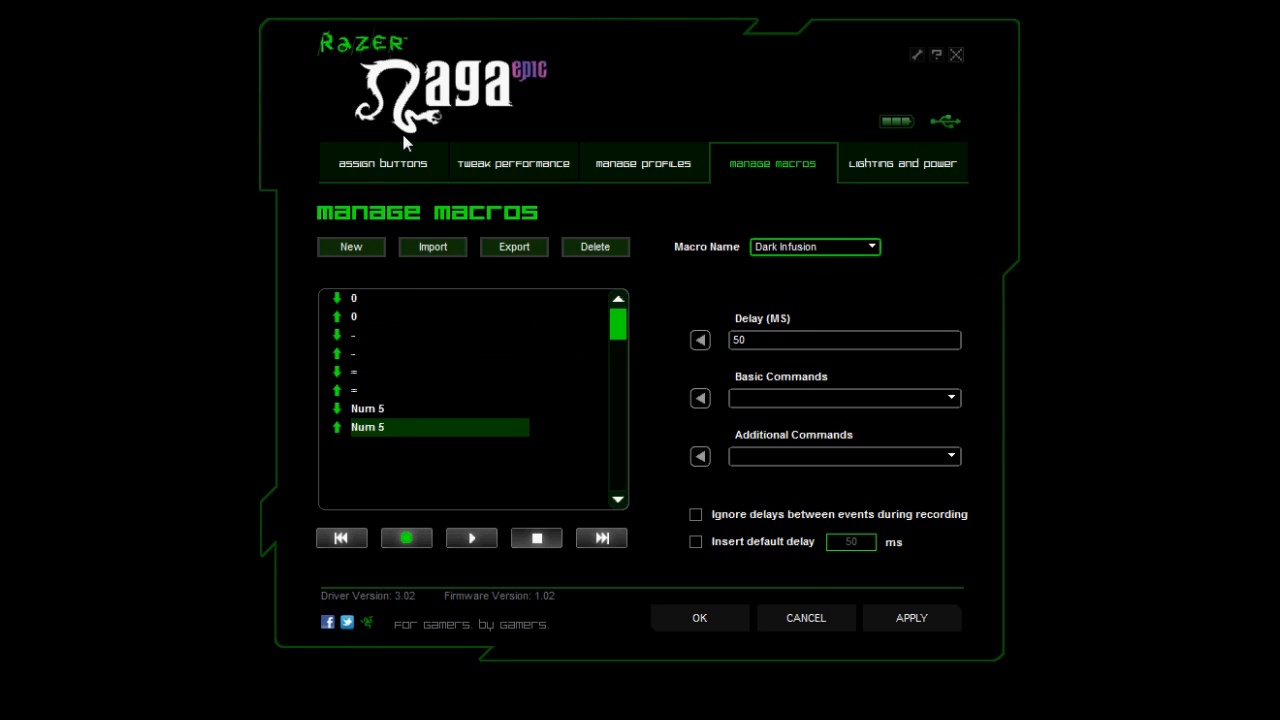
pyautogui.click(382, 162)
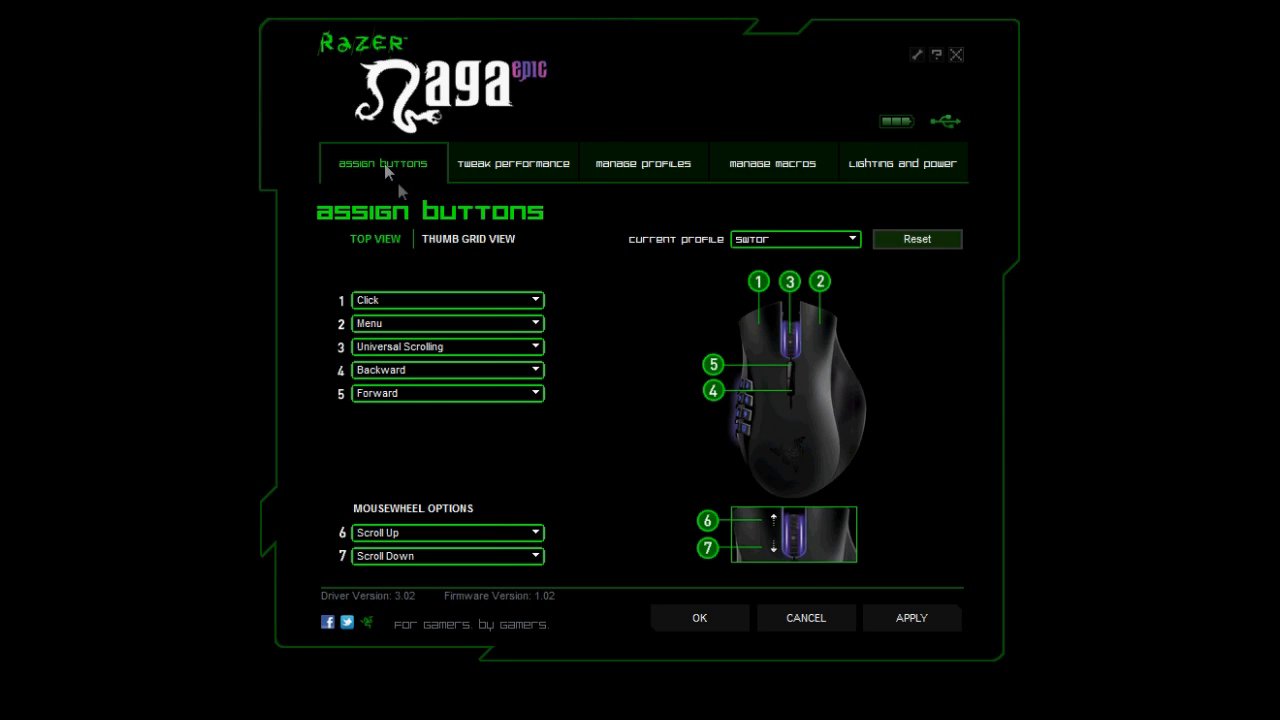
# - Show the thumb-grid assignments using the Num key set
pyautogui.click(468, 240)
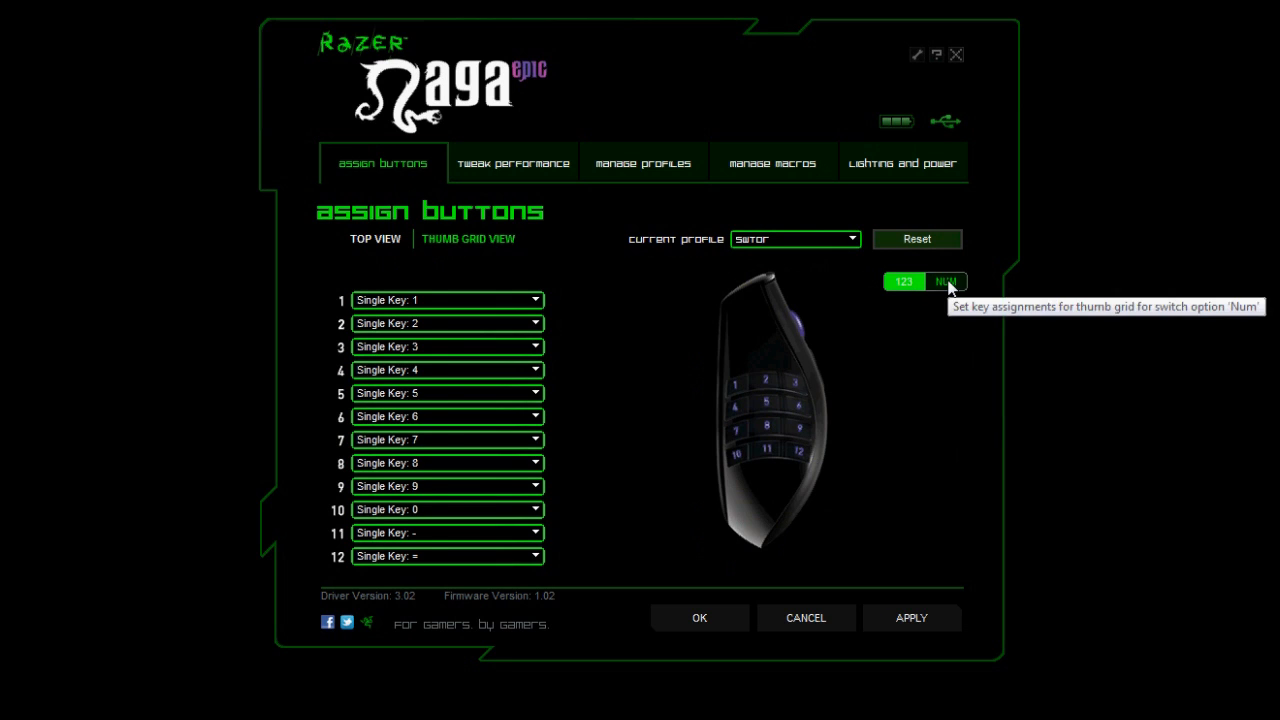
pyautogui.click(946, 280)
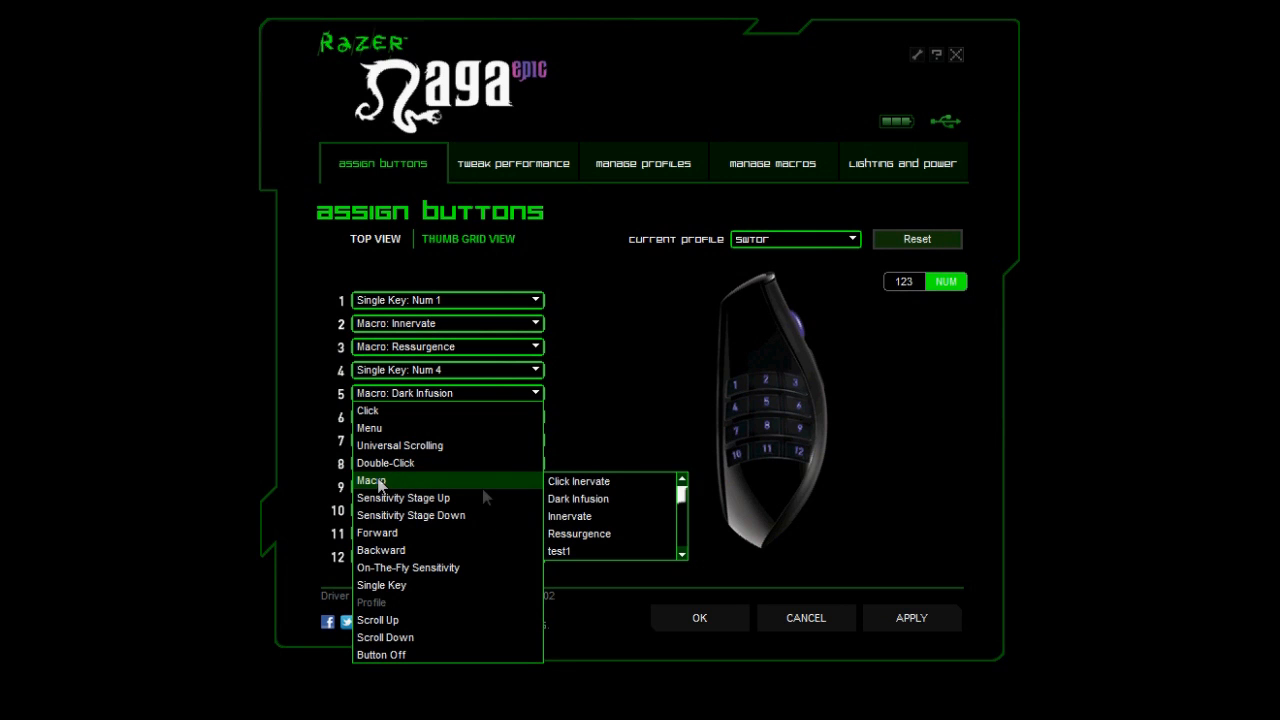
pyautogui.moveTo(576, 498)
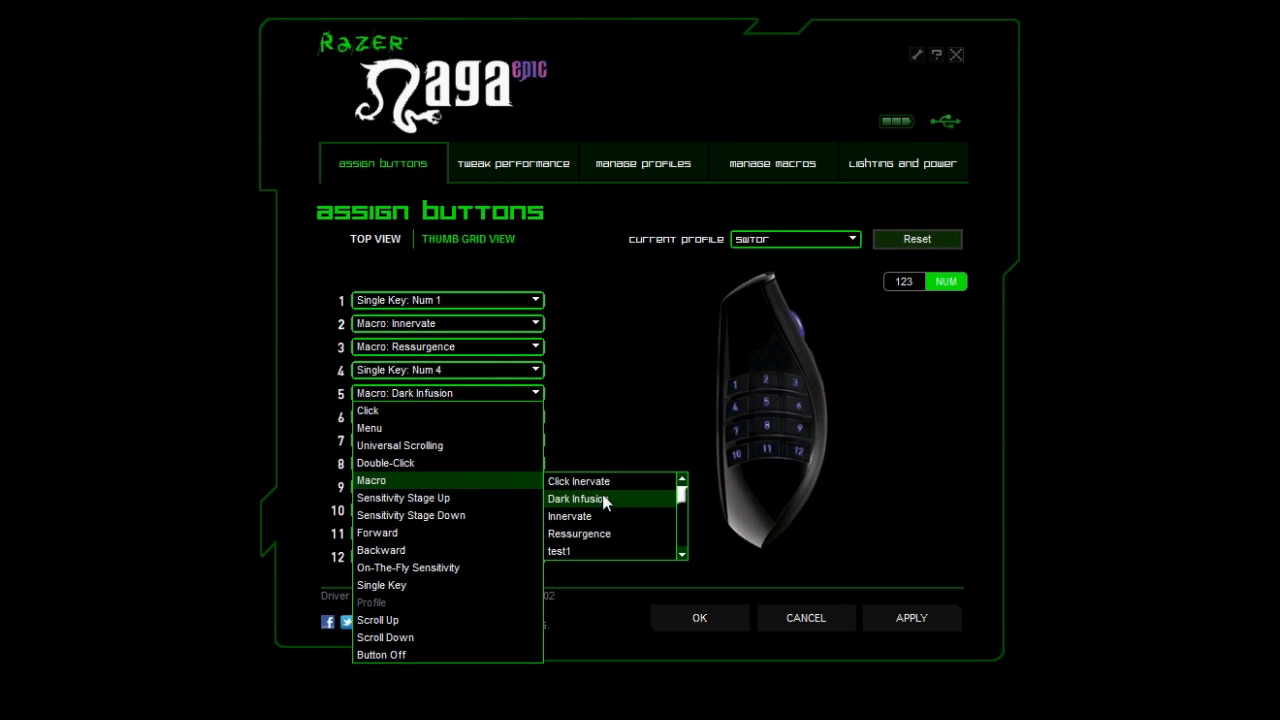
# - Assign Dark Infusion as the thumb-grid button's macro, bringing up its playback options
pyautogui.click(576, 498)
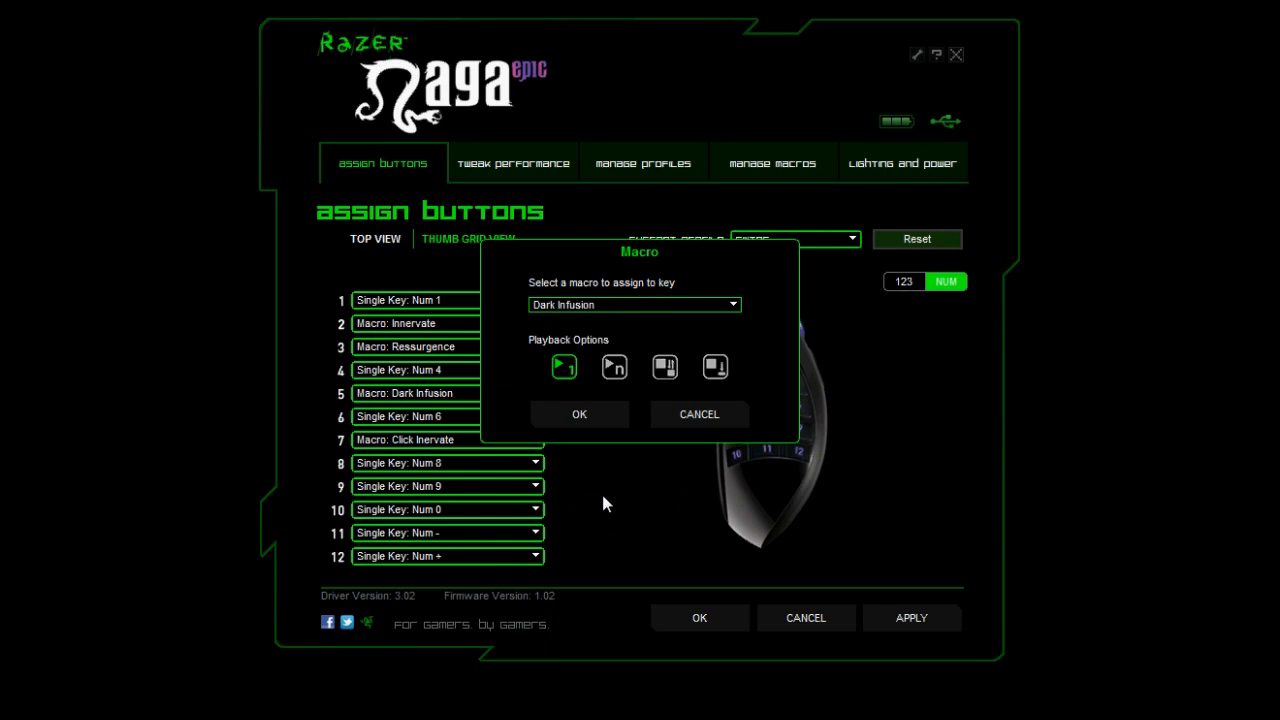
pyautogui.moveTo(564, 366)
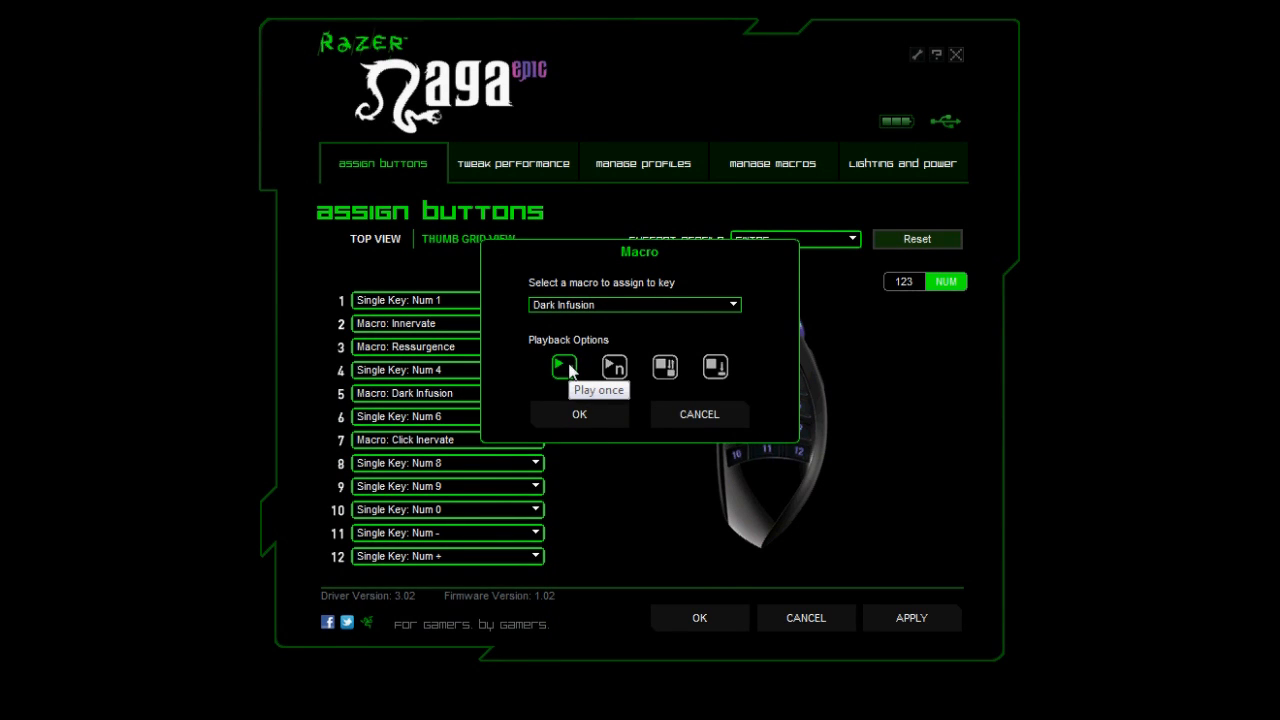